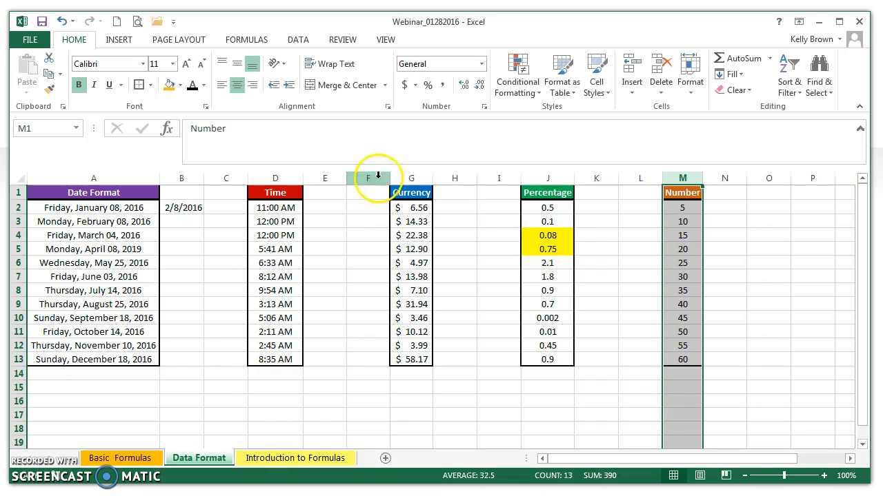
# - Switch the Currency values to General format (6.56, 12.9), then reselect them
pyautogui.click(547, 178)
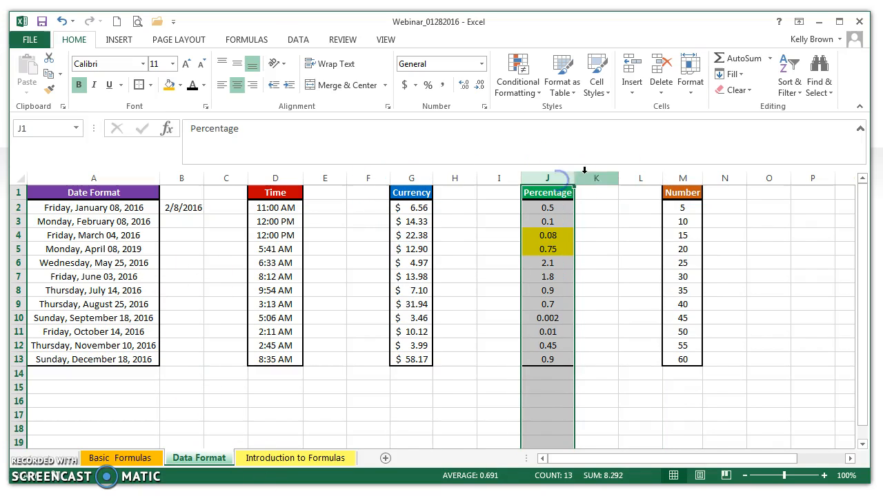
pyautogui.click(682, 178)
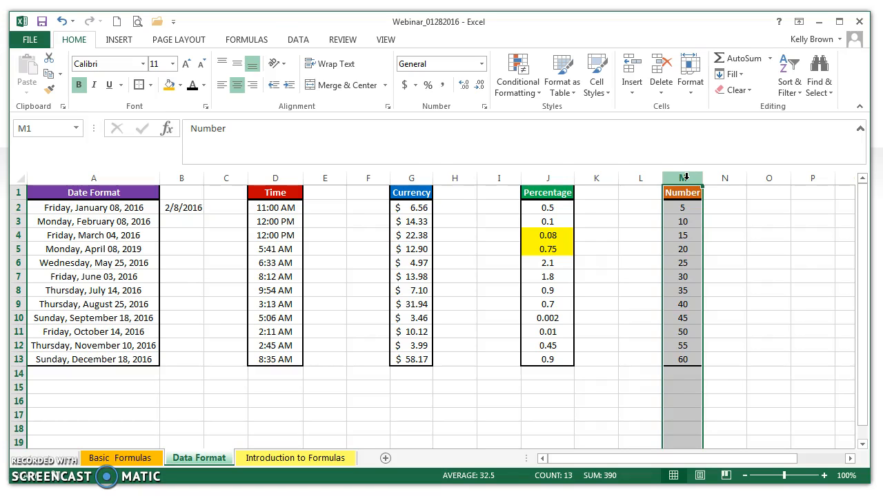
pyautogui.click(411, 178)
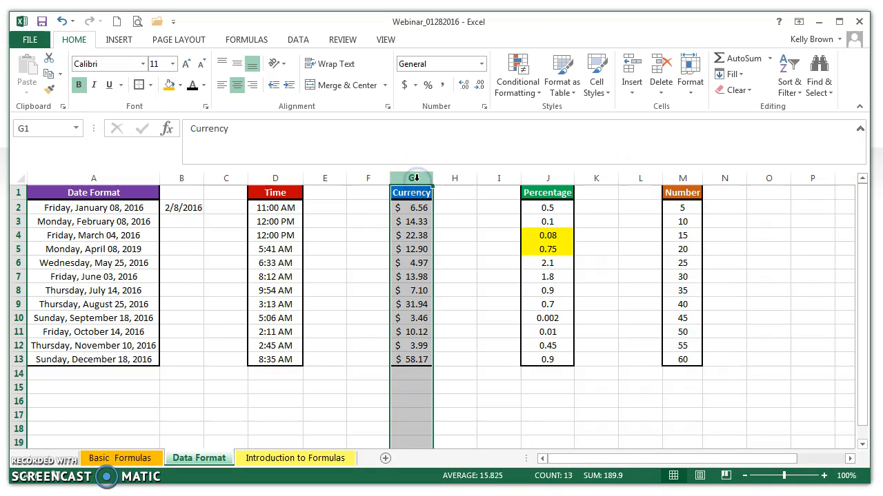
pyautogui.click(412, 193)
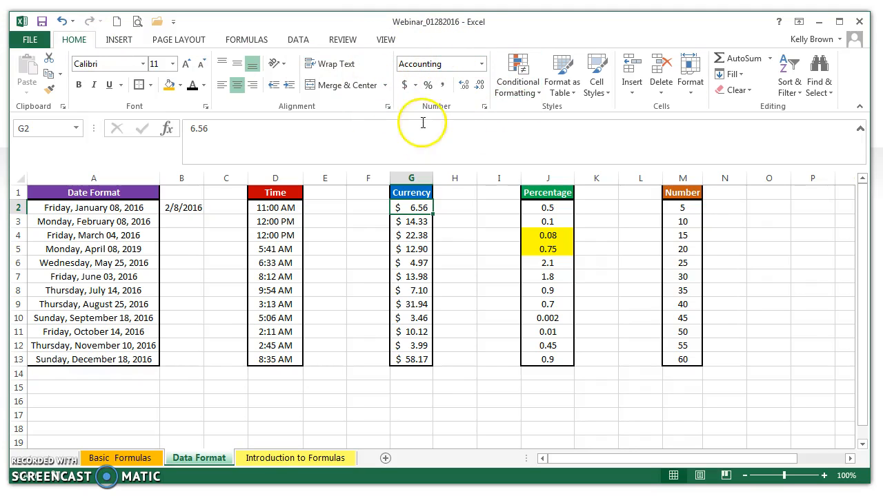
pyautogui.moveTo(486, 69)
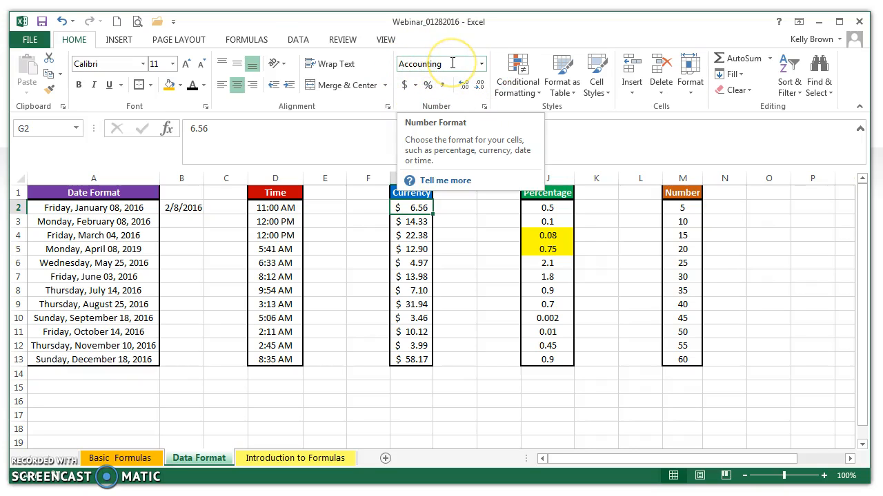
pyautogui.click(419, 208)
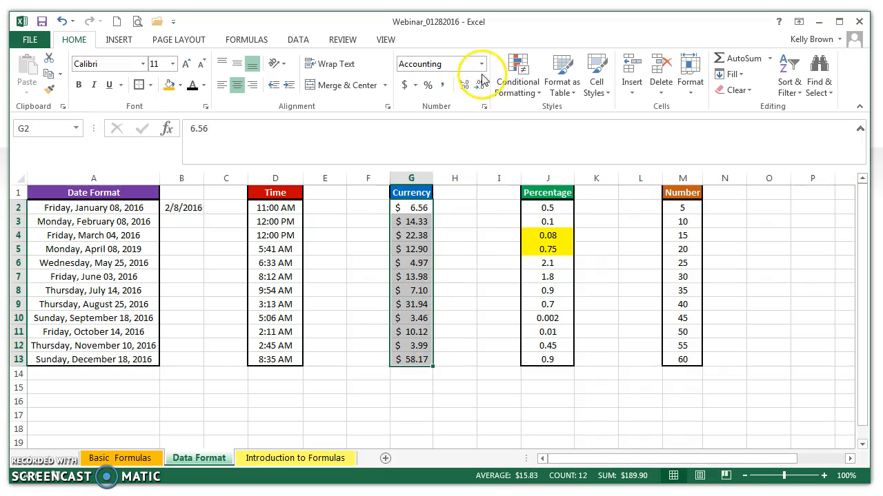
pyautogui.click(480, 64)
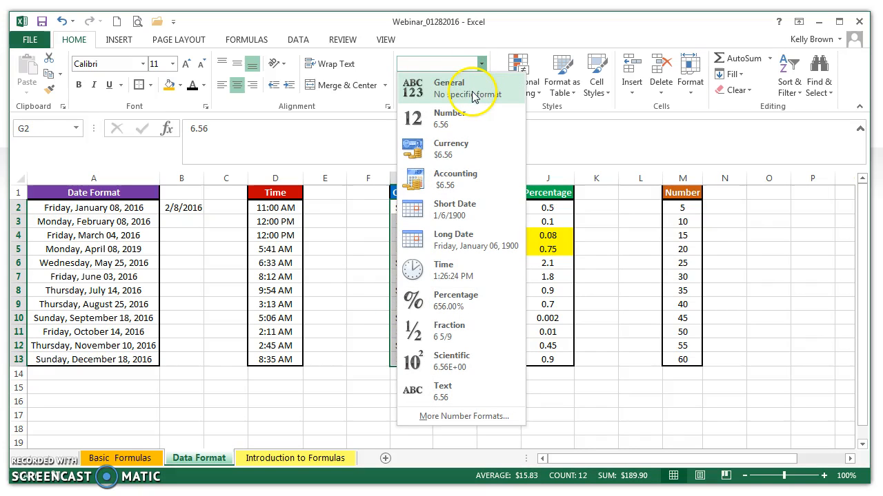
pyautogui.moveTo(442, 124)
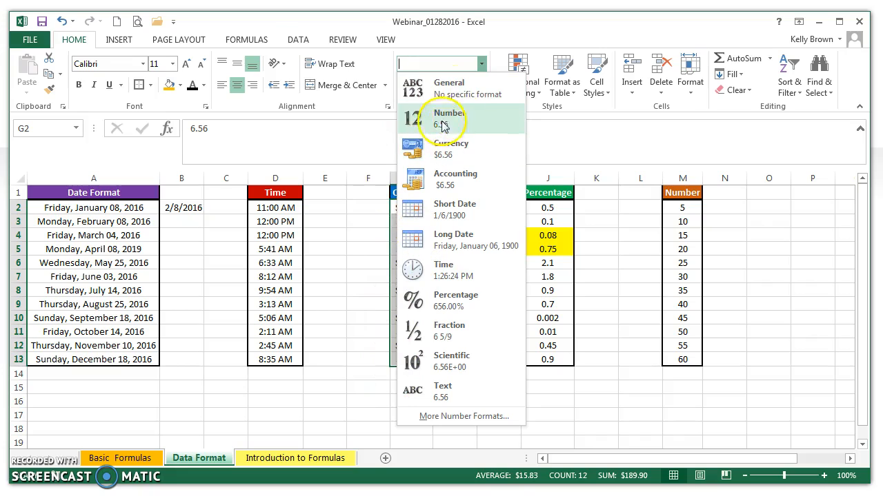
pyautogui.moveTo(465, 88)
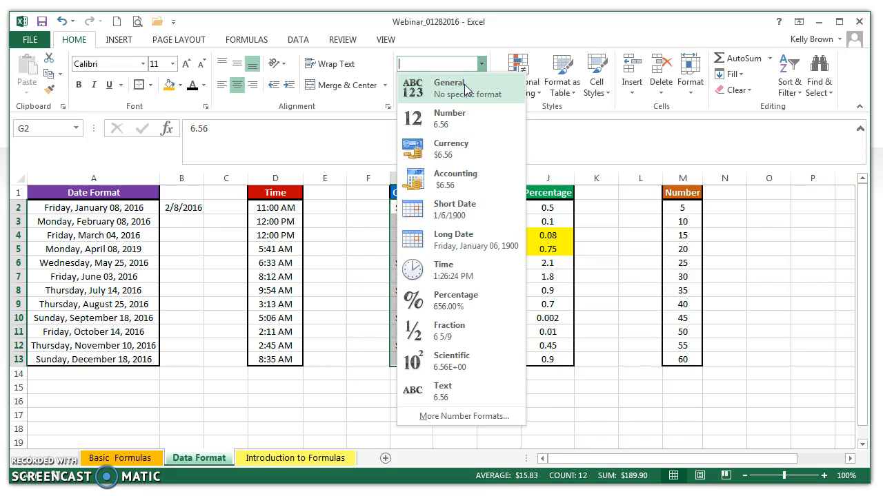
pyautogui.moveTo(466, 88)
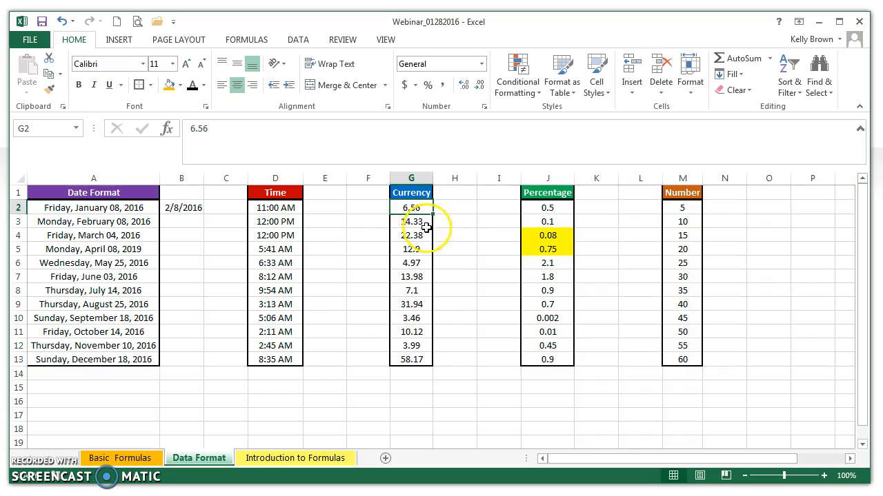
pyautogui.click(410, 221)
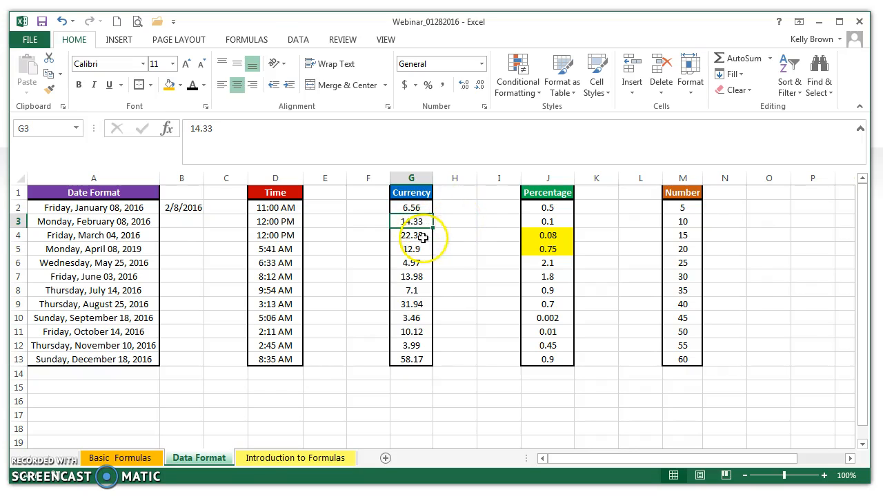
pyautogui.moveTo(411, 207); pyautogui.dragTo(411, 222)
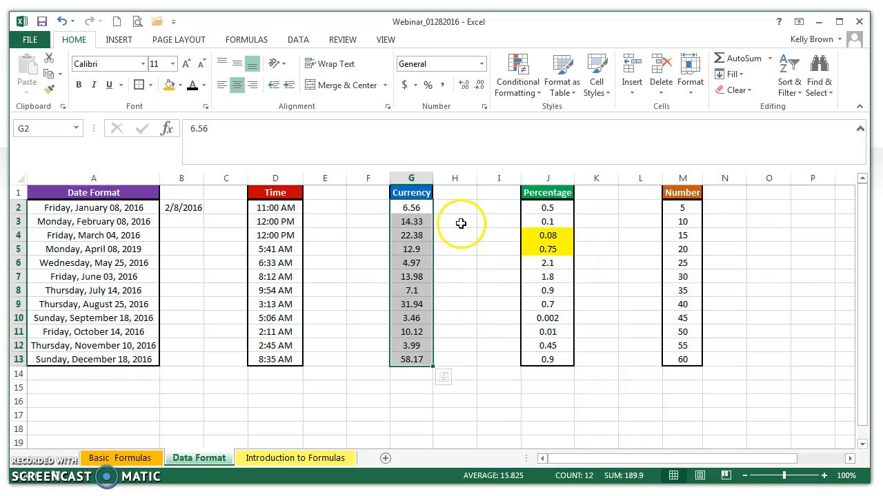
pyautogui.moveTo(415, 216)
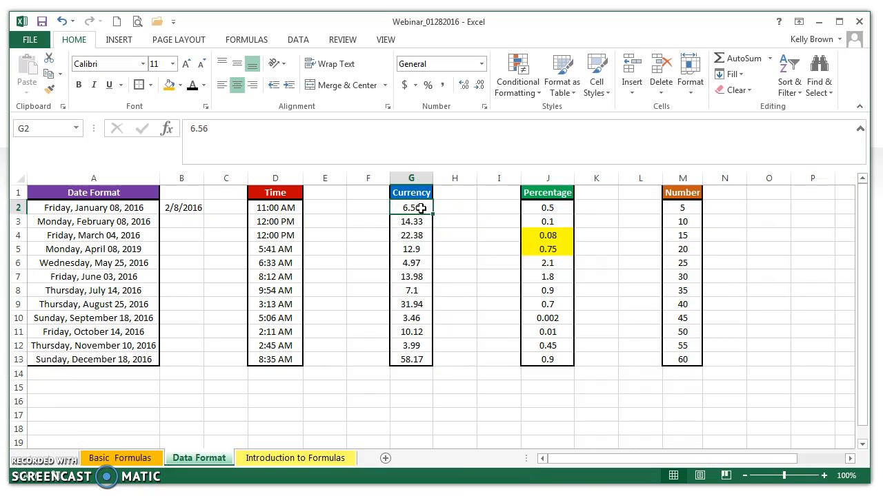
# - Apply Currency format to G2:G13 so values read $6.56 and $12.90
pyautogui.moveTo(411, 208); pyautogui.dragTo(411, 359)
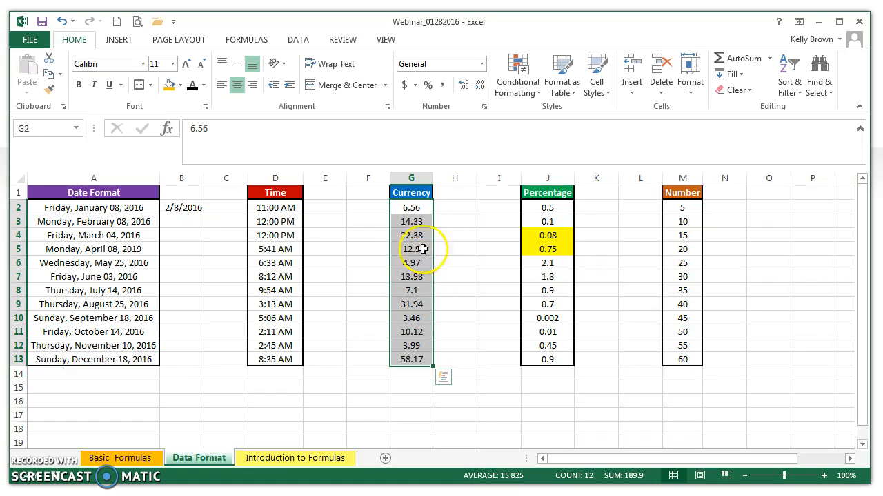
pyautogui.moveTo(412, 64)
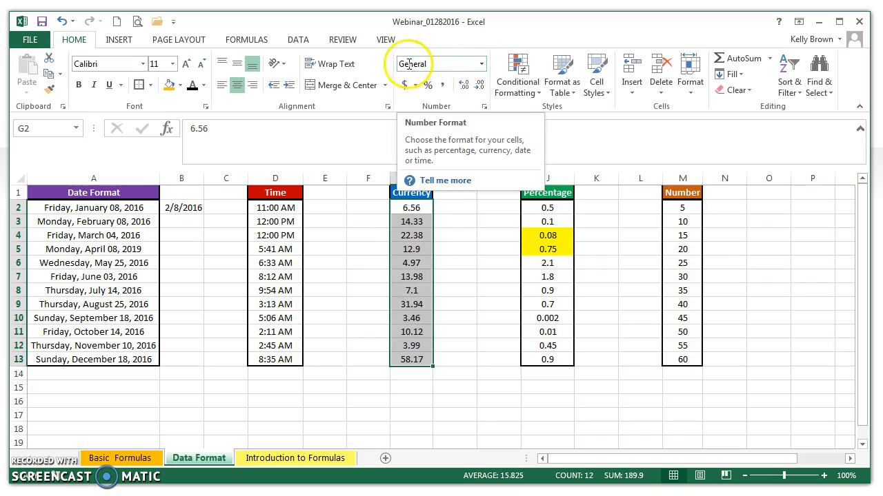
pyautogui.moveTo(482, 63)
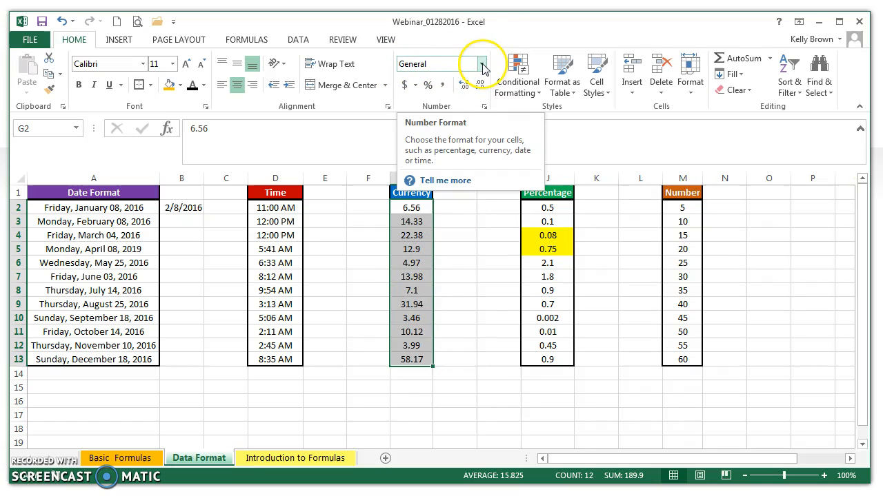
pyautogui.click(479, 63)
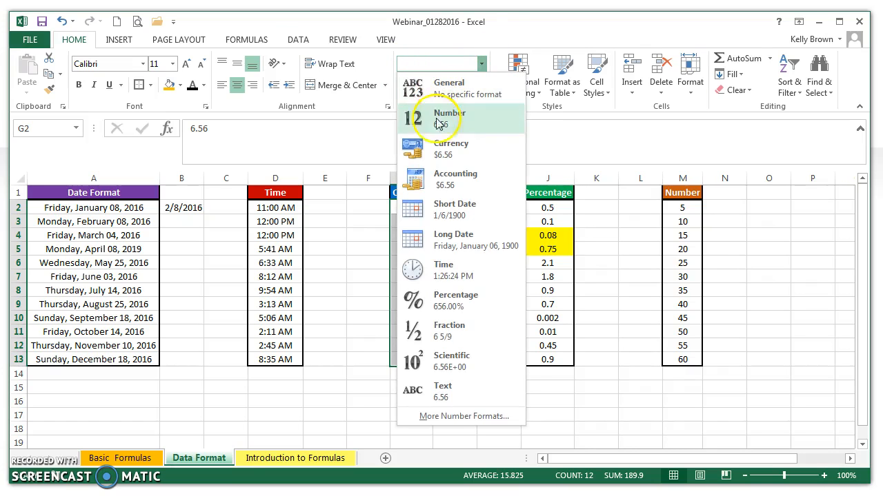
pyautogui.moveTo(444, 152)
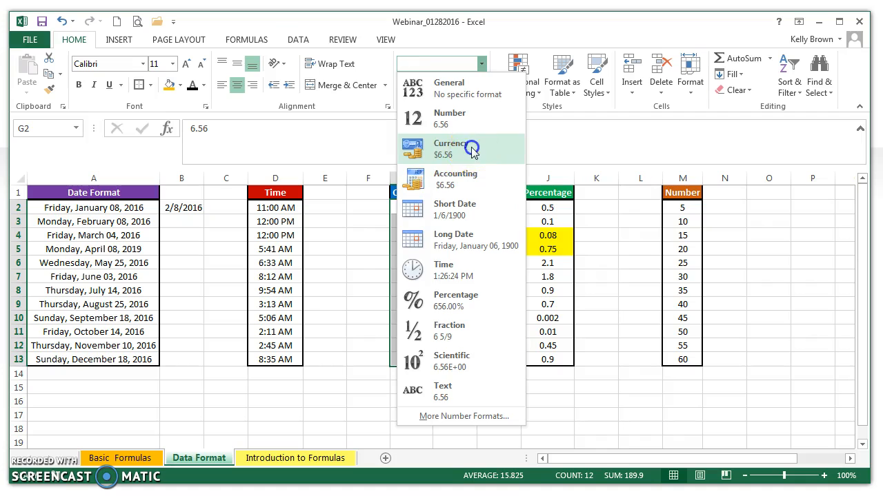
pyautogui.click(448, 148)
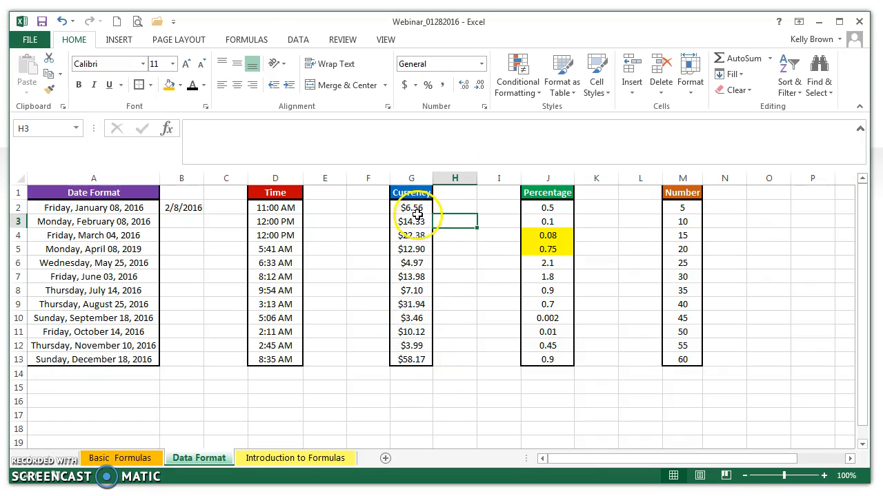
pyautogui.moveTo(411, 207); pyautogui.dragTo(411, 359)
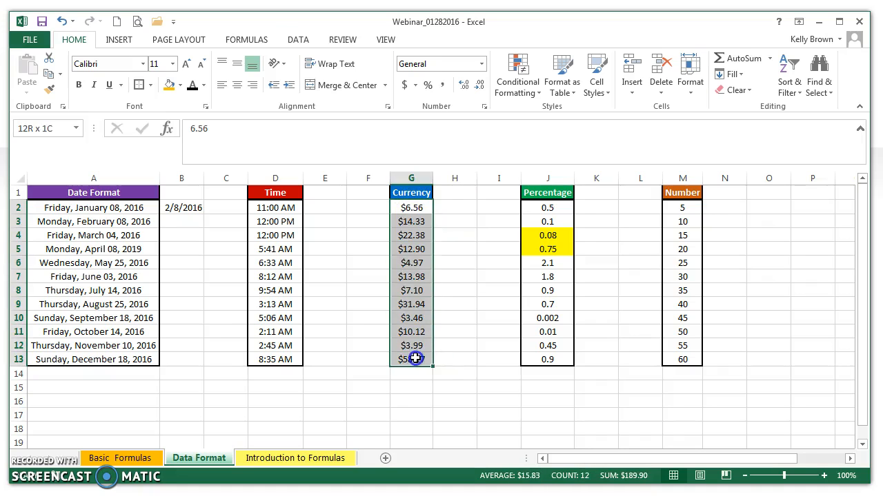
pyautogui.click(480, 64)
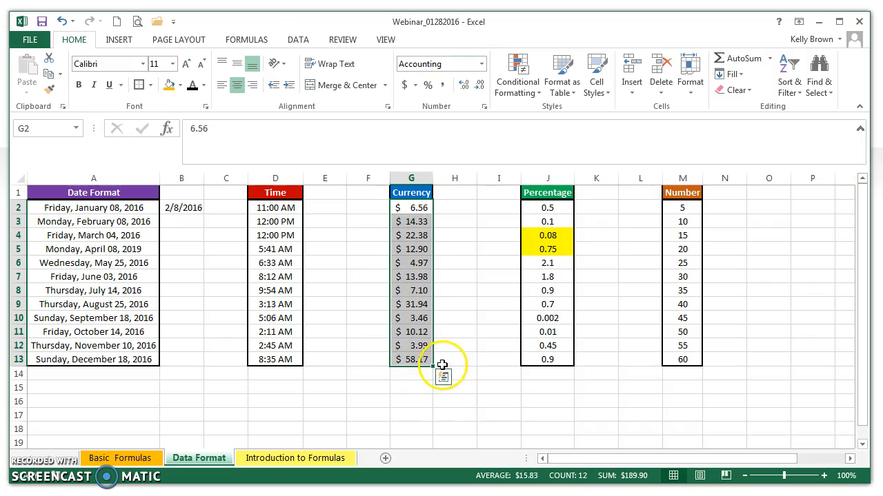
pyautogui.click(477, 64)
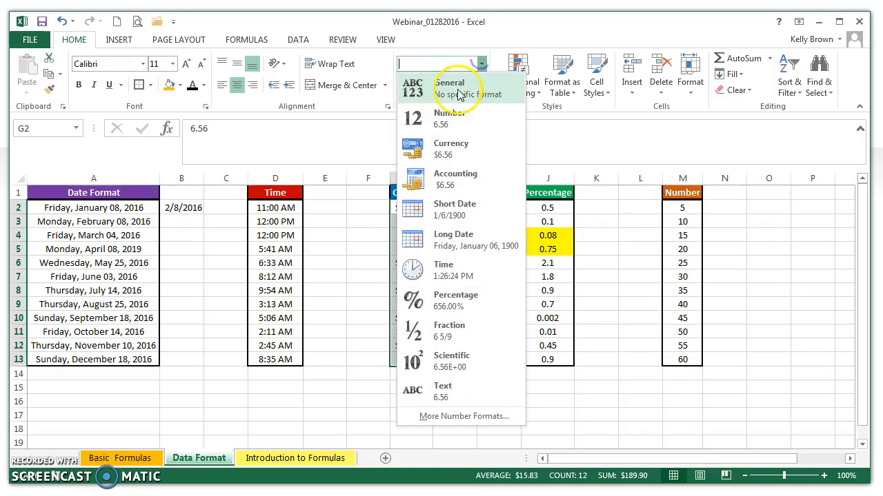
pyautogui.click(451, 144)
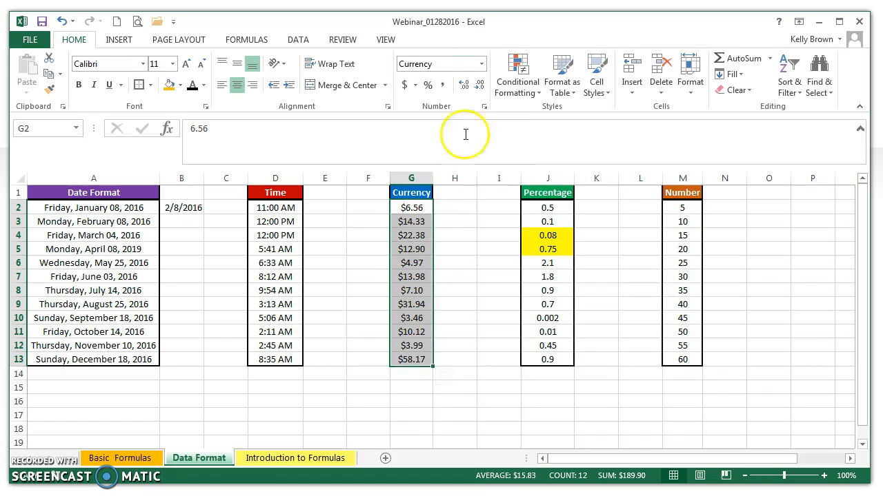
pyautogui.click(481, 64)
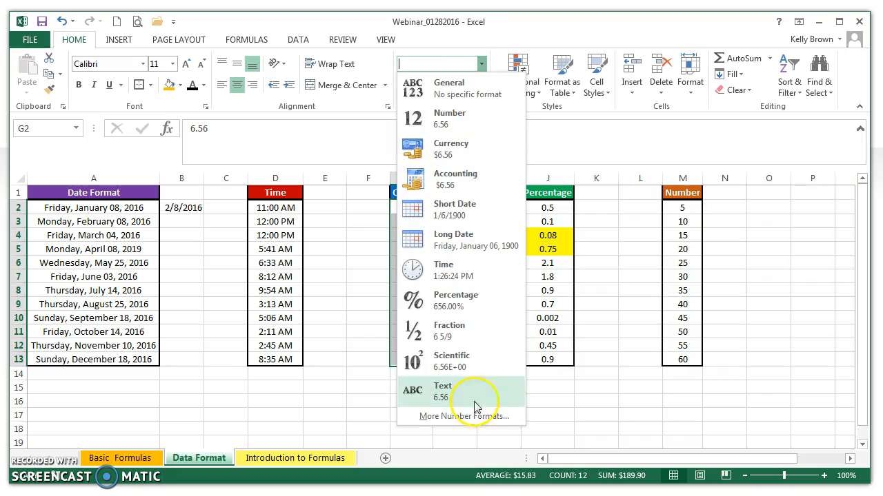
pyautogui.moveTo(462, 366)
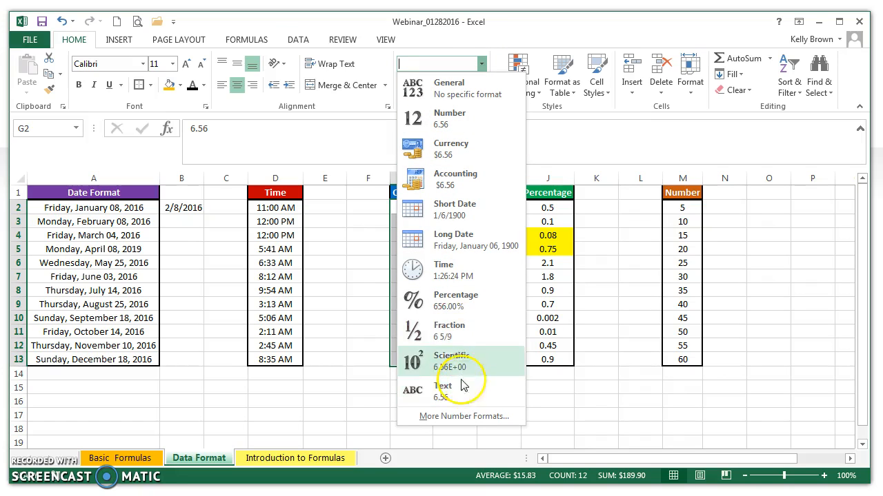
pyautogui.click(451, 147)
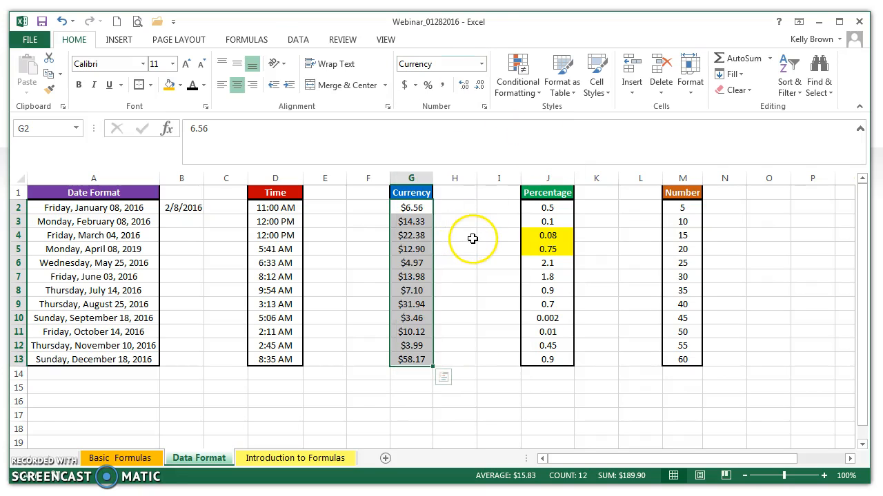
pyautogui.click(455, 208)
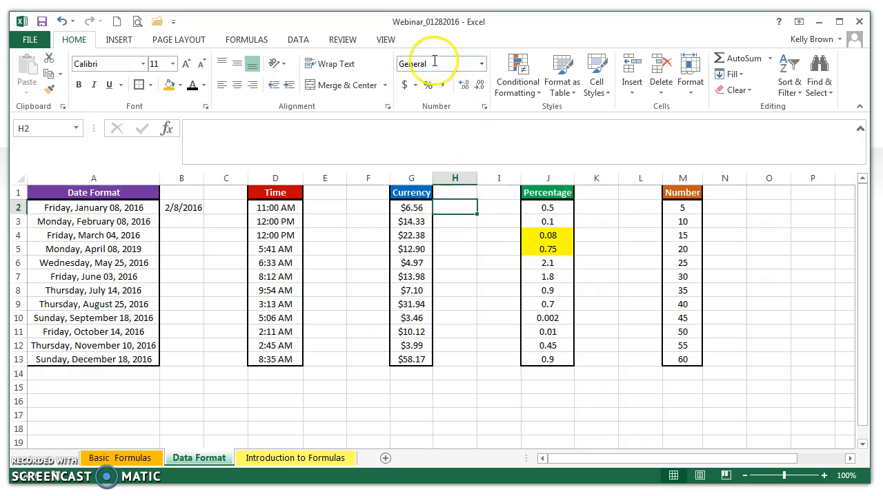
pyautogui.moveTo(434, 63)
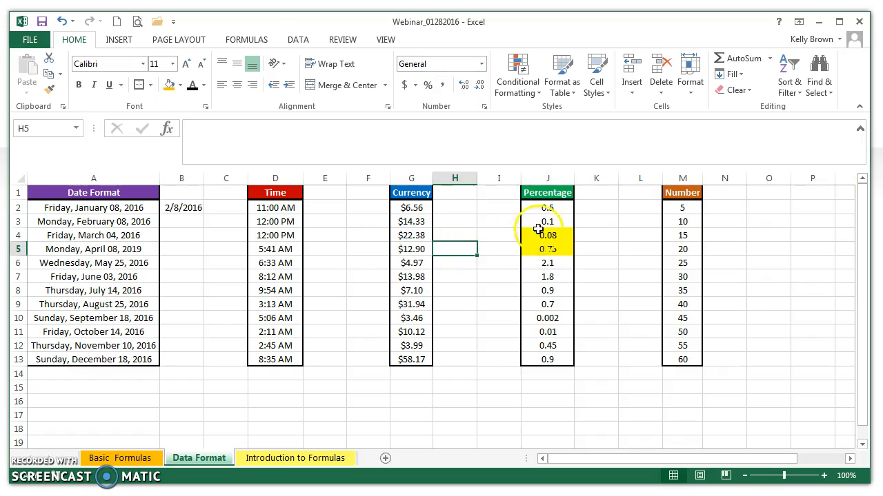
# - Apply Percent Style to J2:J13 so values read 50%, 8% and 210%
pyautogui.click(547, 192)
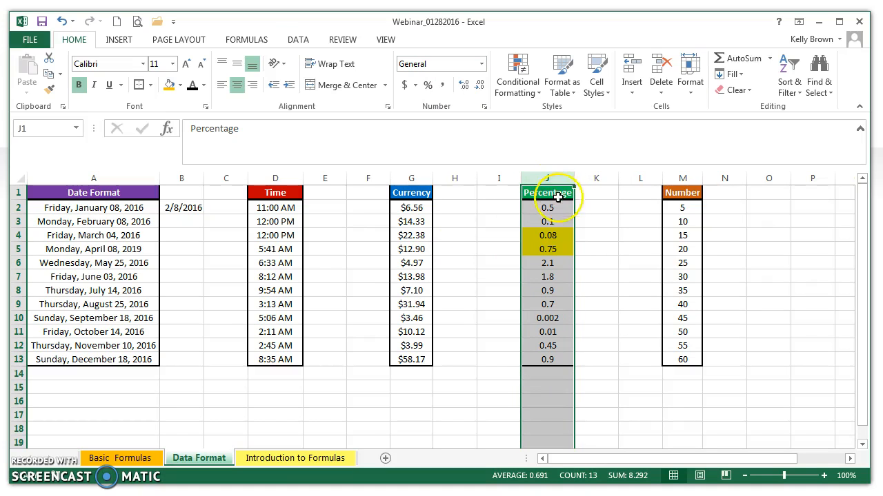
pyautogui.click(547, 207)
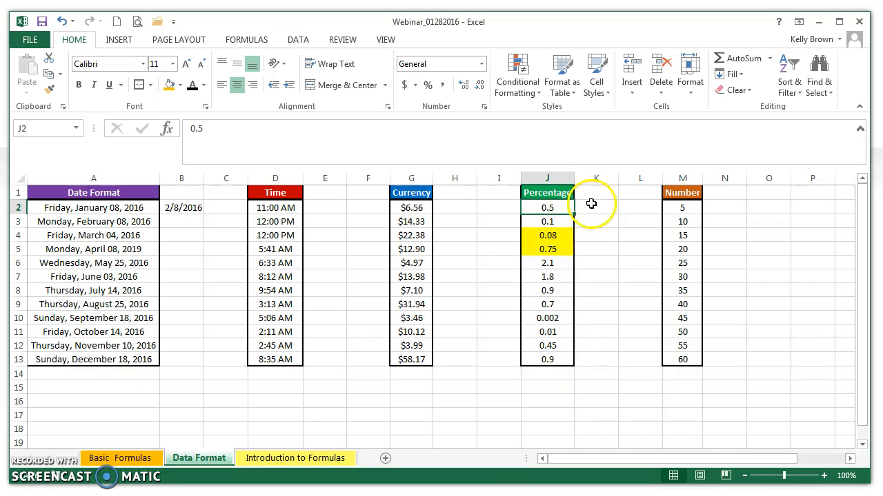
pyautogui.click(596, 207)
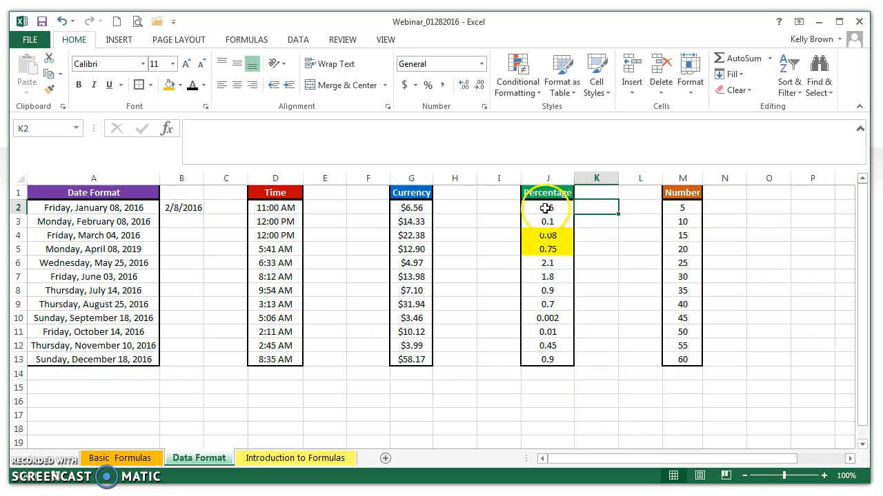
pyautogui.moveTo(546, 207); pyautogui.dragTo(547, 359)
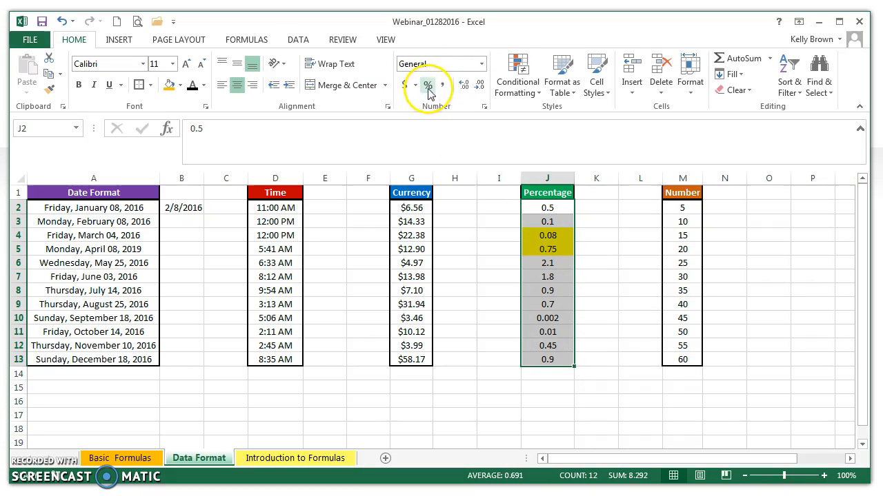
pyautogui.moveTo(426, 86)
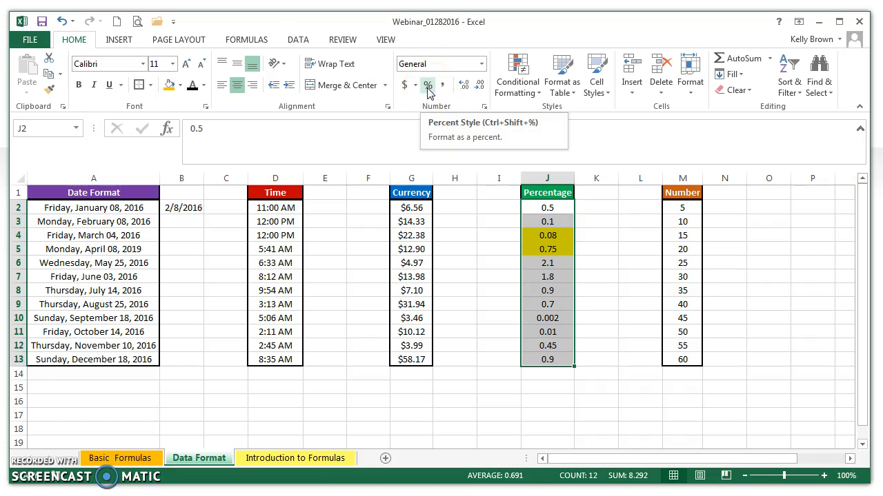
pyautogui.click(427, 85)
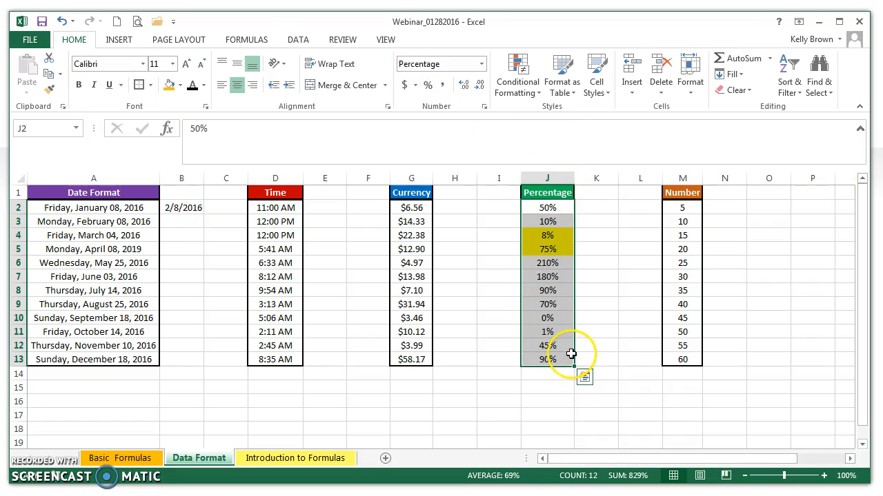
pyautogui.moveTo(612, 238)
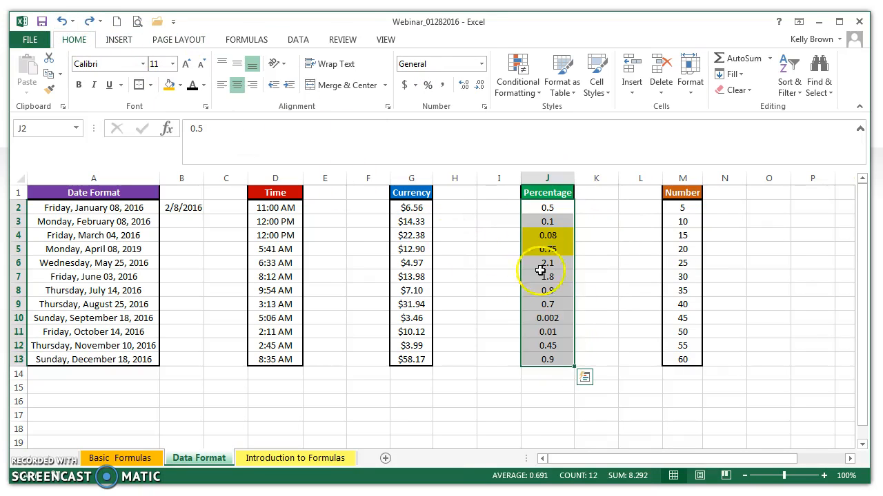
pyautogui.click(546, 235)
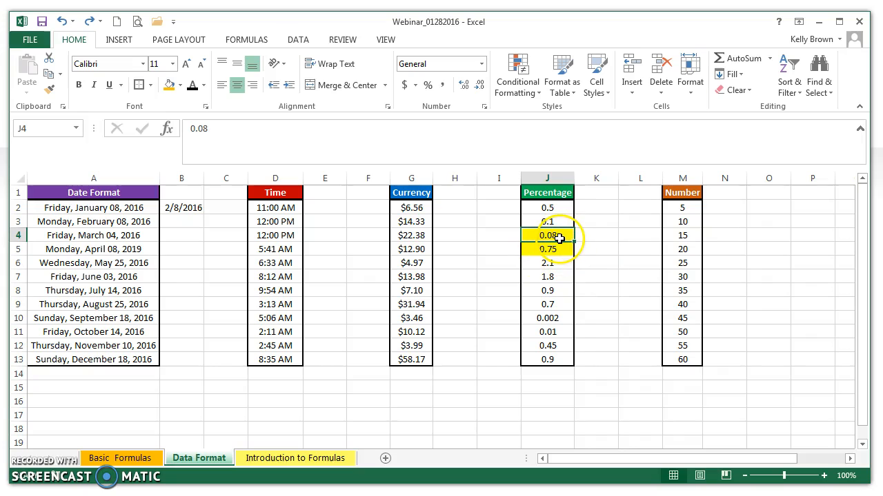
pyautogui.moveTo(547, 208); pyautogui.dragTo(547, 346)
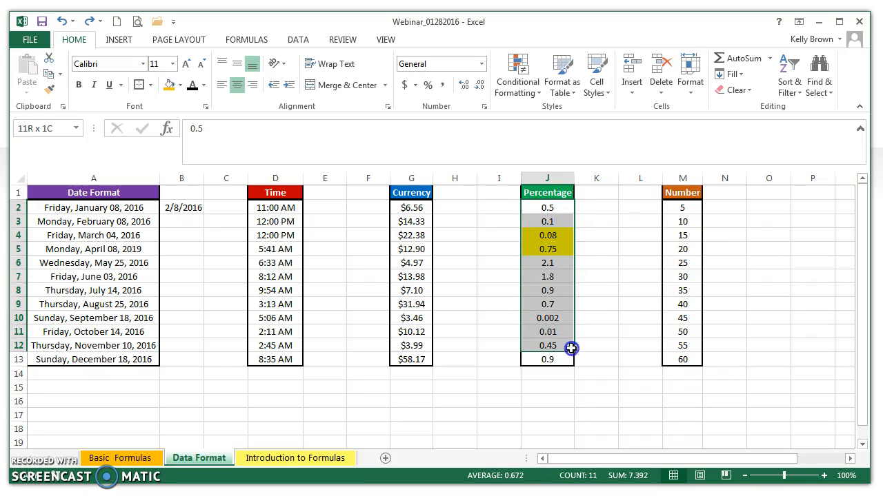
pyautogui.click(427, 84)
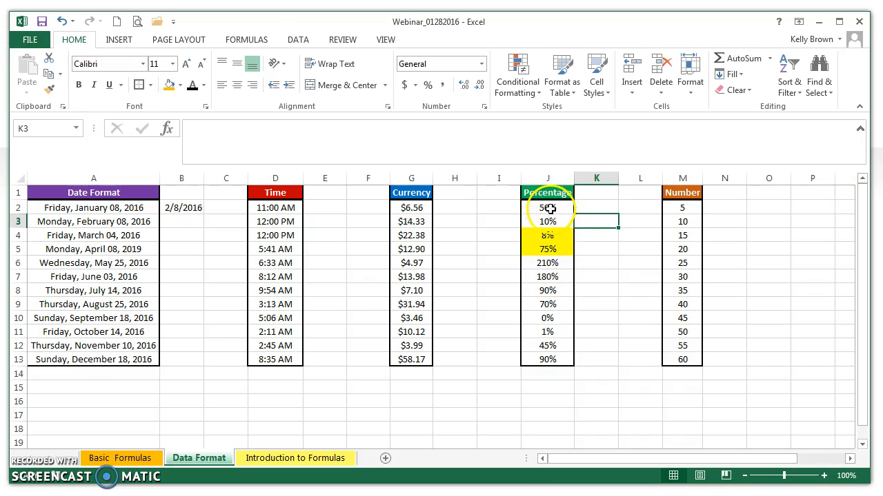
# - Add decimal places to the J2:J13 percentages, select J10, then remove decimals back to whole percents
pyautogui.moveTo(546, 208); pyautogui.dragTo(547, 359)
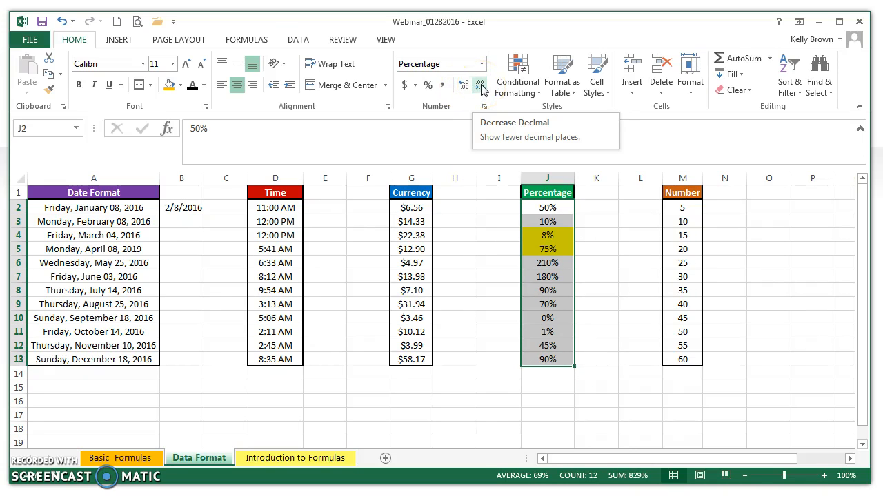
pyautogui.moveTo(480, 84)
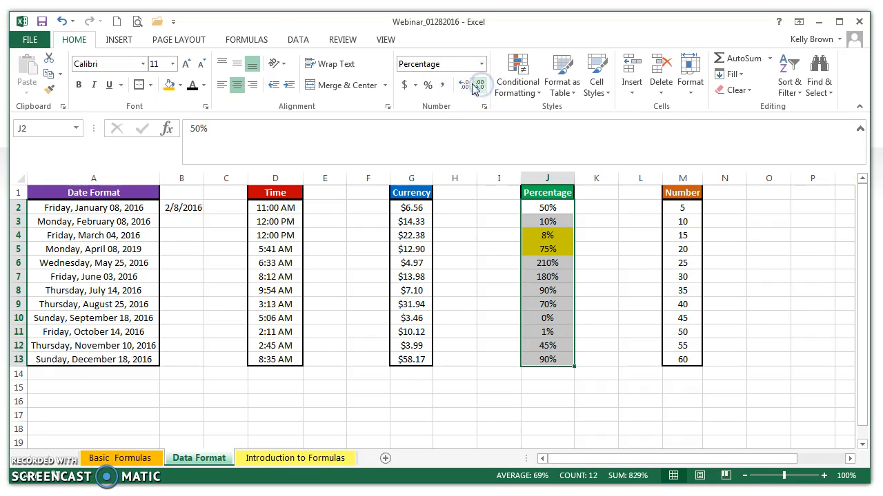
pyautogui.click(464, 84)
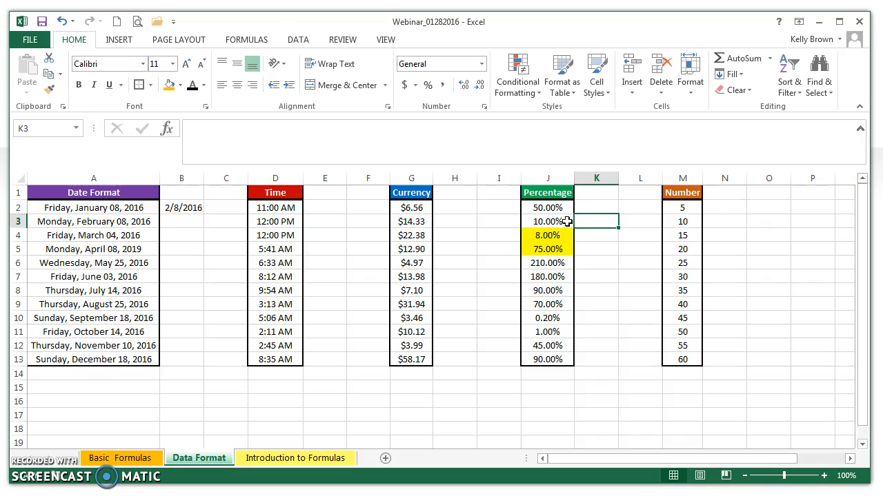
pyautogui.click(546, 318)
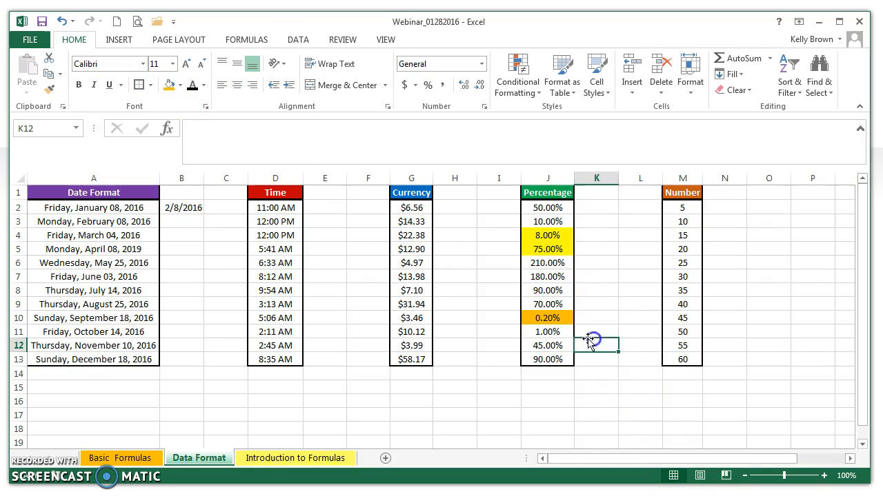
pyautogui.click(547, 317)
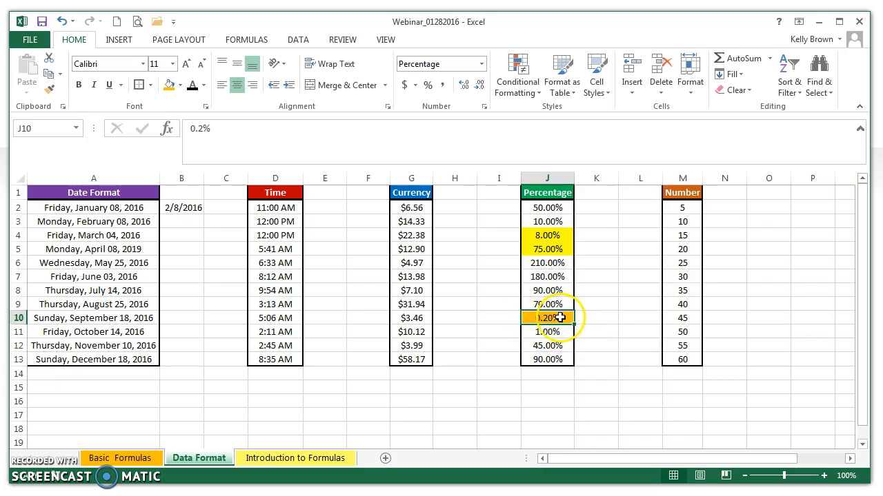
pyautogui.click(463, 84)
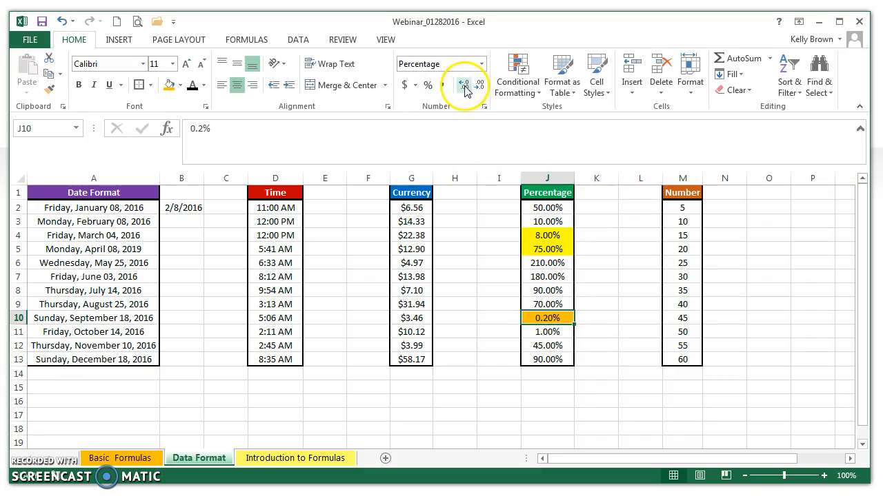
pyautogui.click(480, 85)
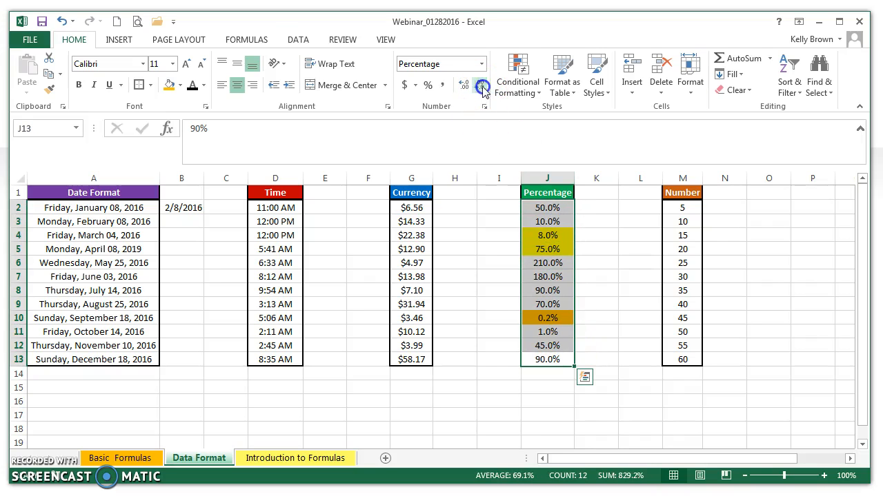
pyautogui.click(480, 85)
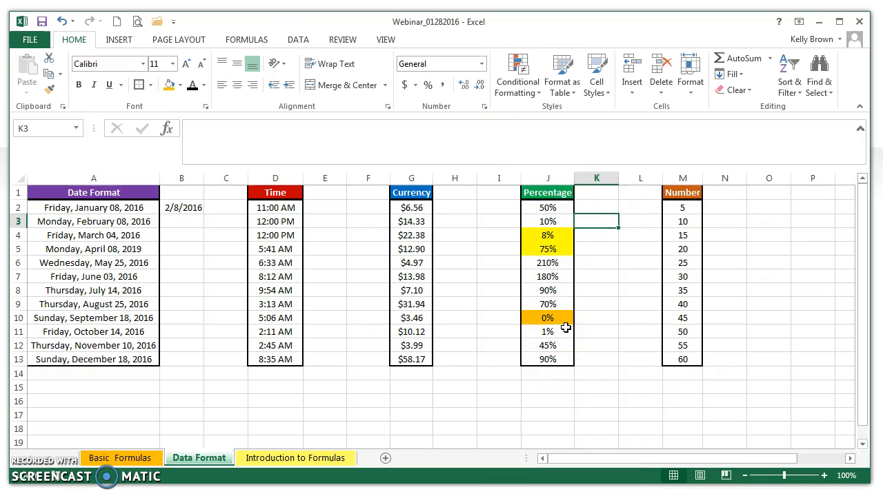
# - Format M2:M13 as Number, then decrease decimals twice to whole numbers
pyautogui.click(547, 177)
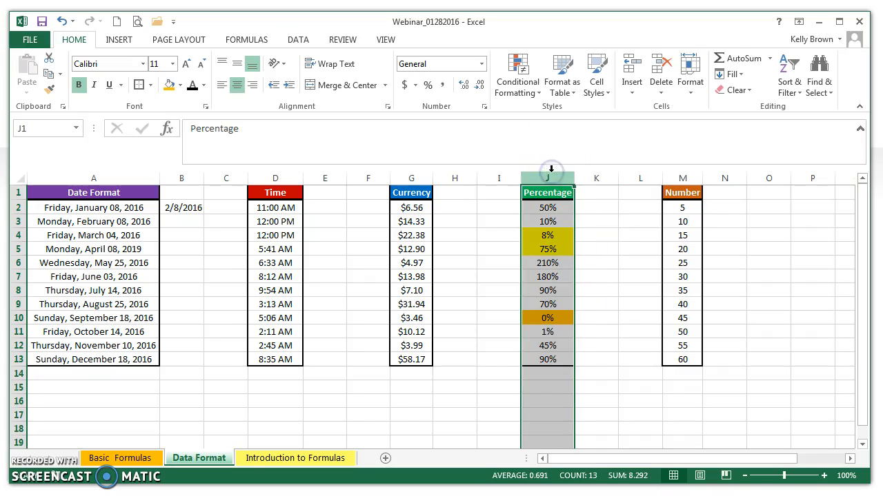
pyautogui.click(682, 178)
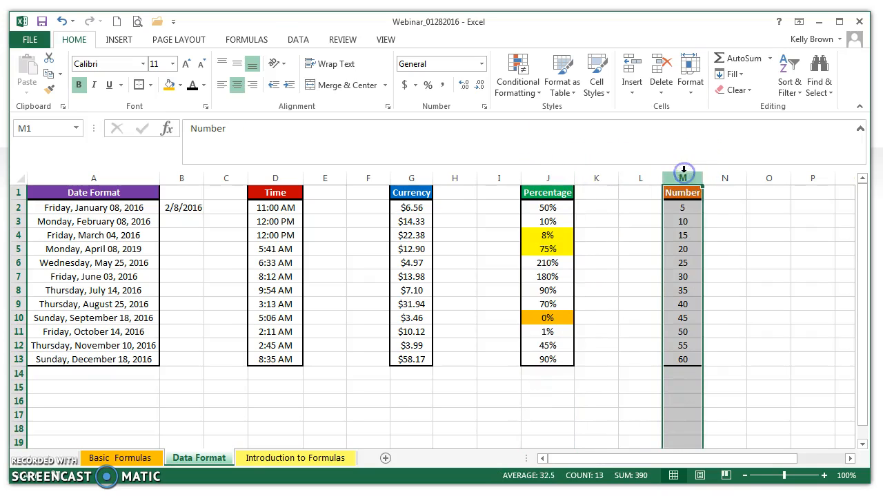
pyautogui.click(681, 208)
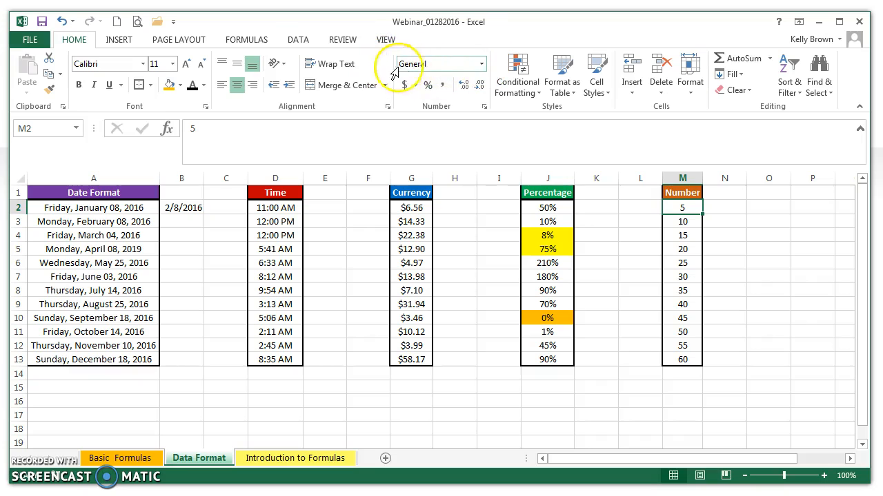
pyautogui.moveTo(443, 64)
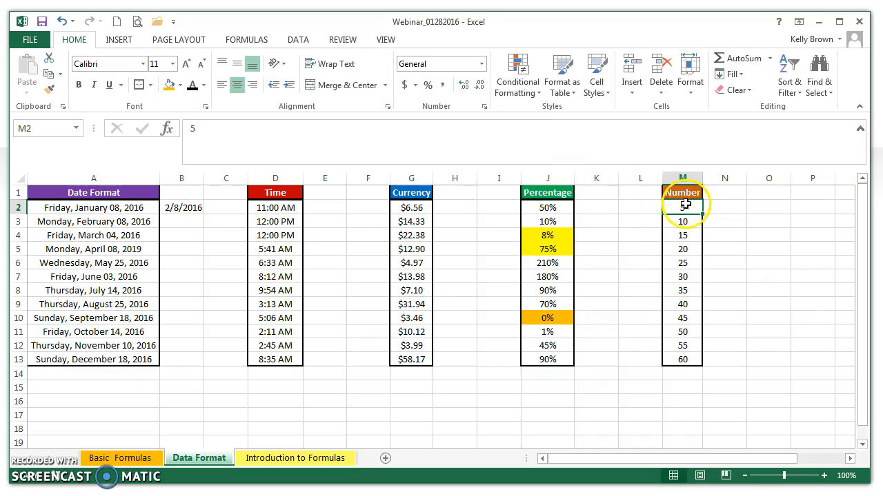
pyautogui.moveTo(682, 207); pyautogui.dragTo(682, 359)
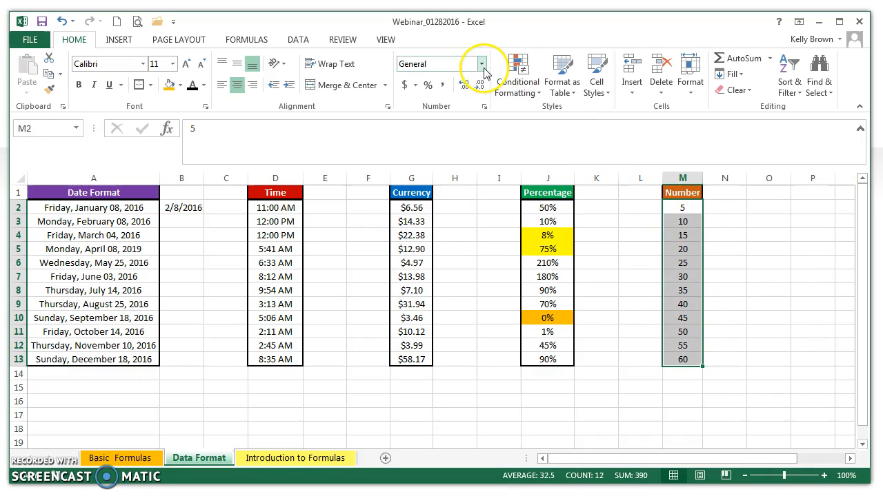
pyautogui.click(480, 63)
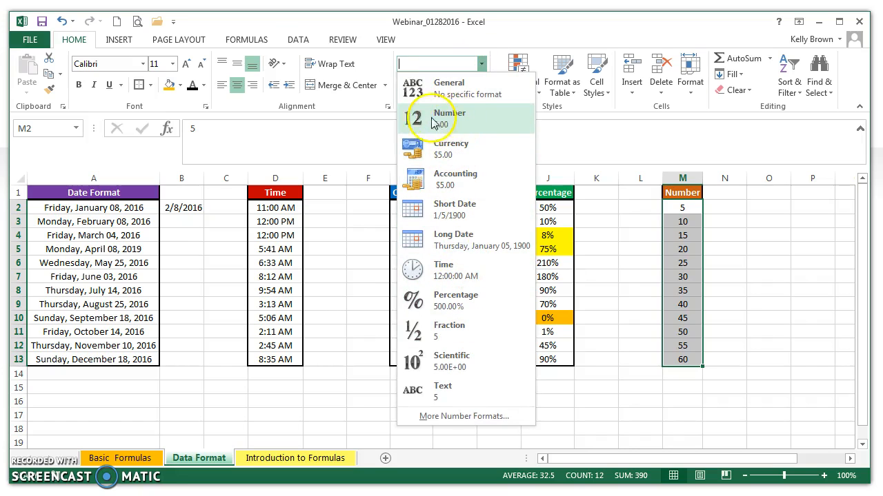
pyautogui.click(449, 118)
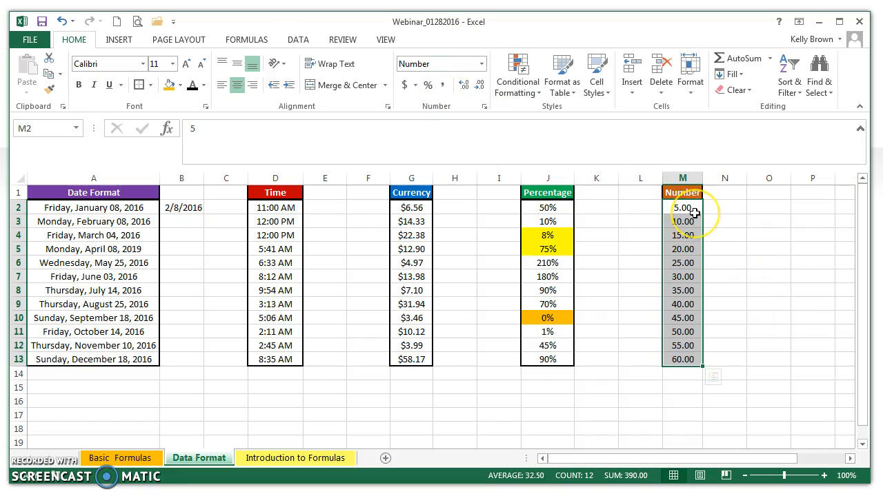
pyautogui.moveTo(703, 211)
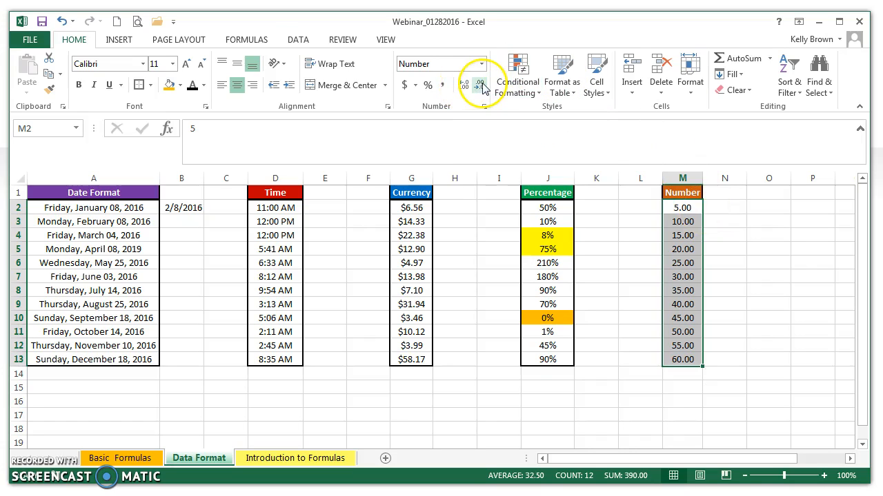
pyautogui.moveTo(479, 85)
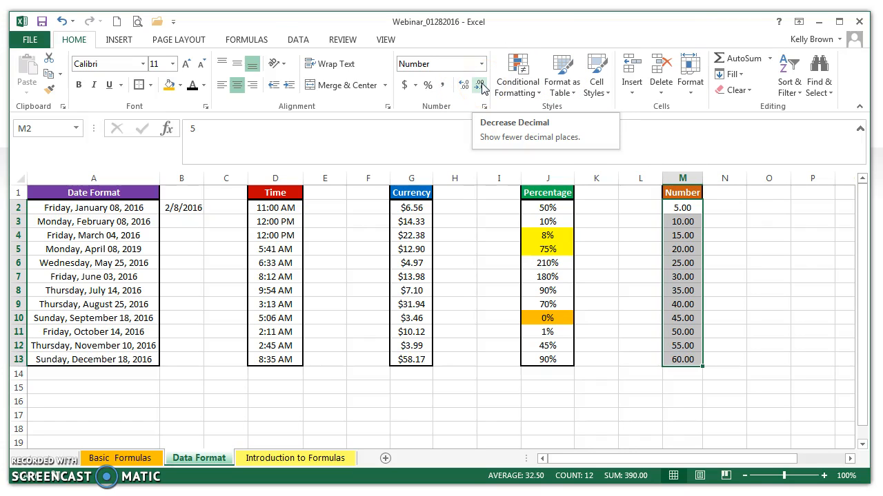
pyautogui.click(482, 86)
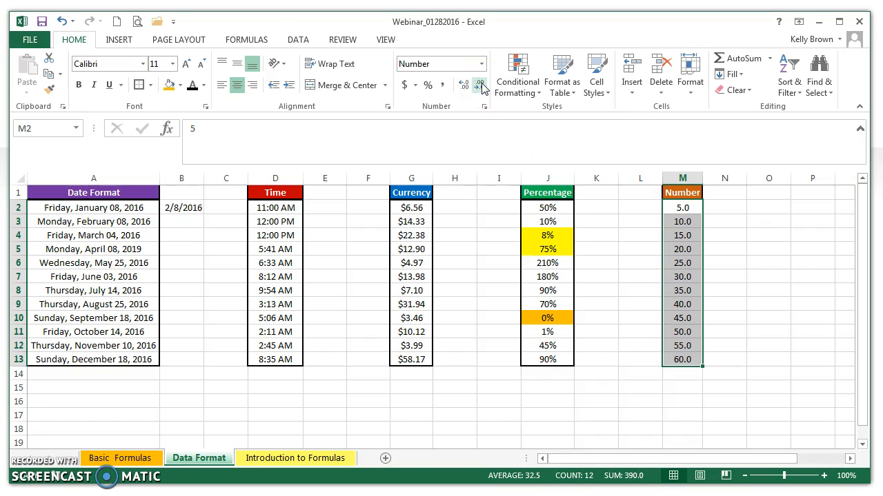
pyautogui.click(480, 86)
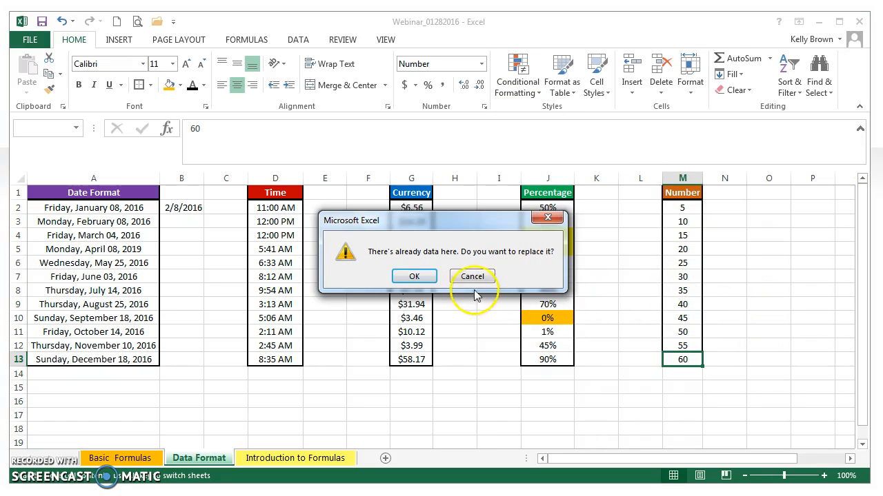
# - Cancel the replace-data warning, then select the Currency and Number column headers
pyautogui.click(414, 275)
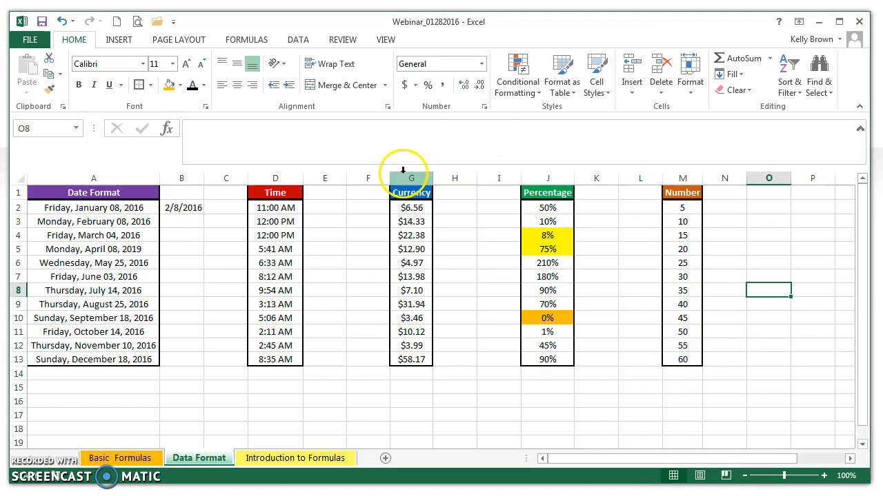
pyautogui.click(411, 177)
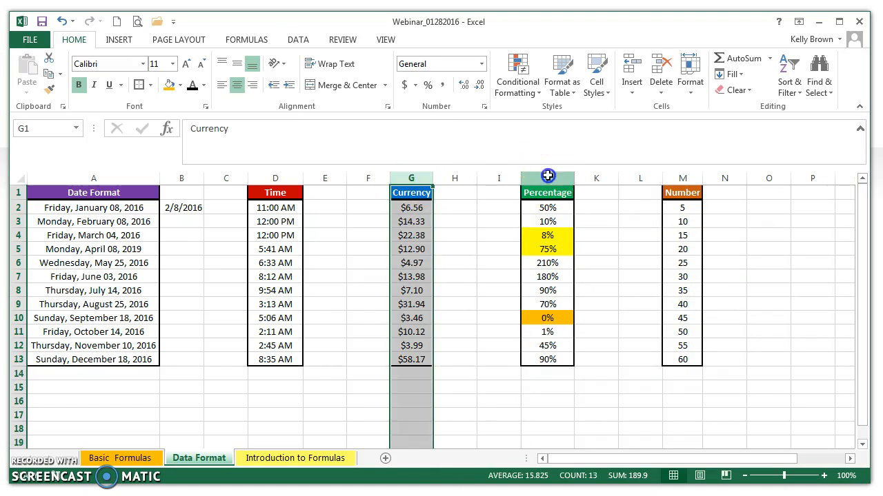
pyautogui.click(682, 178)
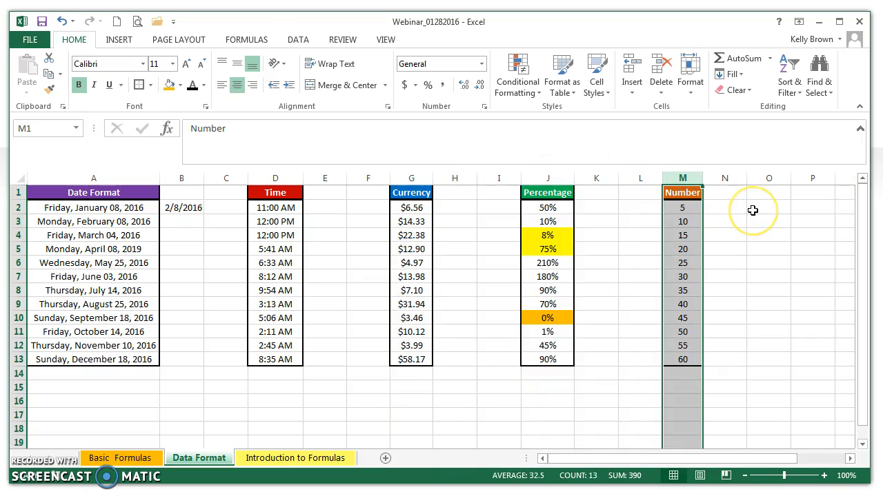